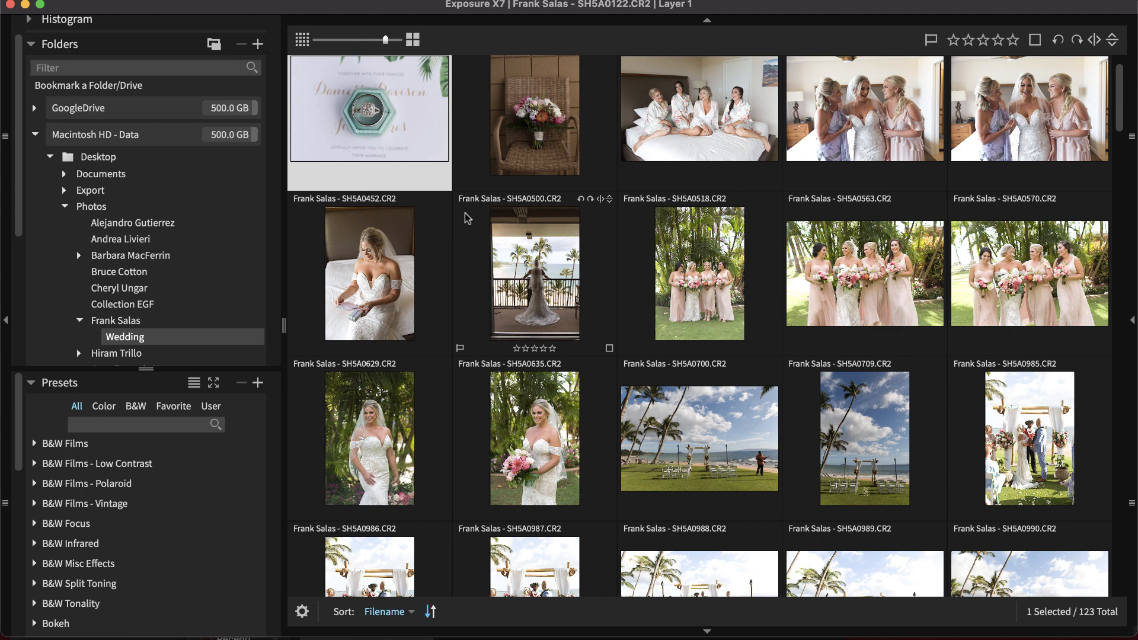
Select all Wedding photos, then narrow the selection back down to a single photo.
key("cmd+a")
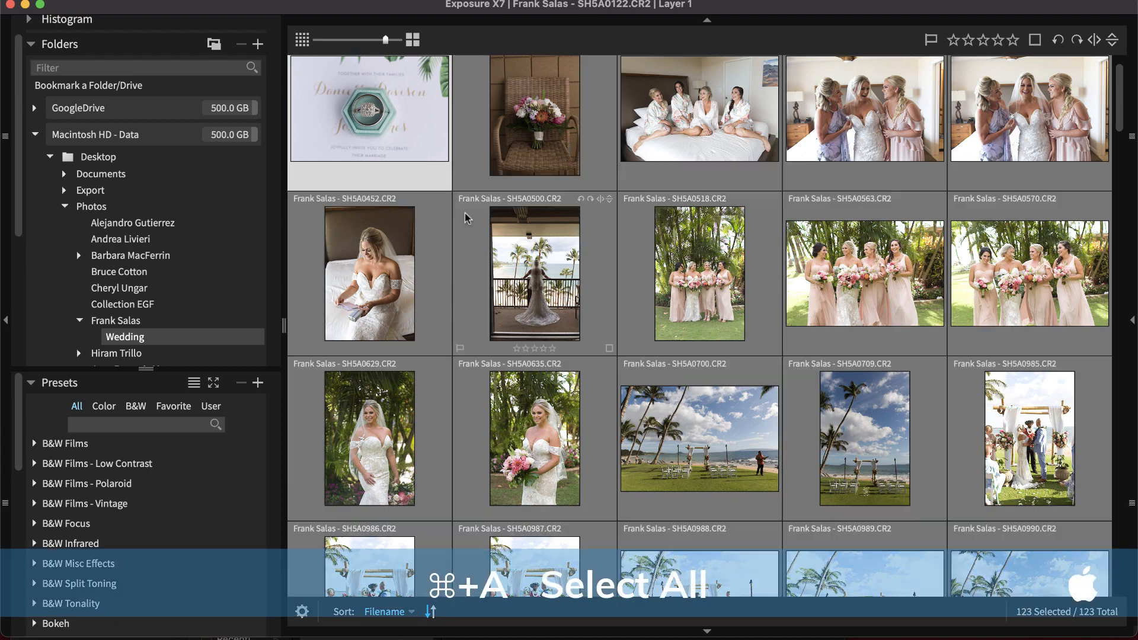
left_click(534, 274)
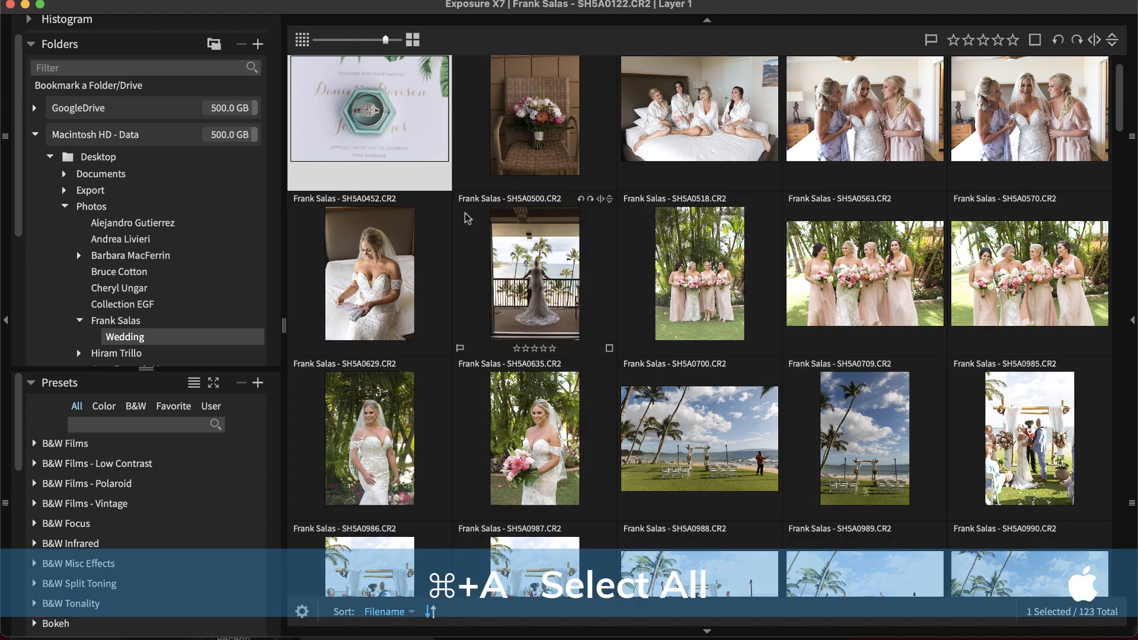
left_click(535, 115)
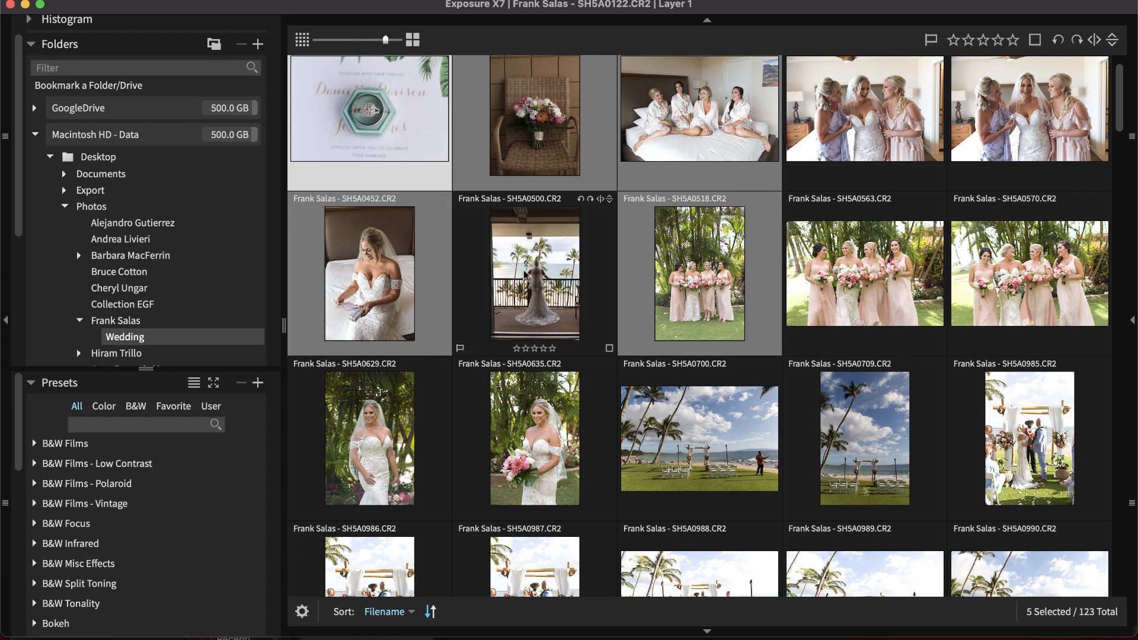
left_click(534, 272)
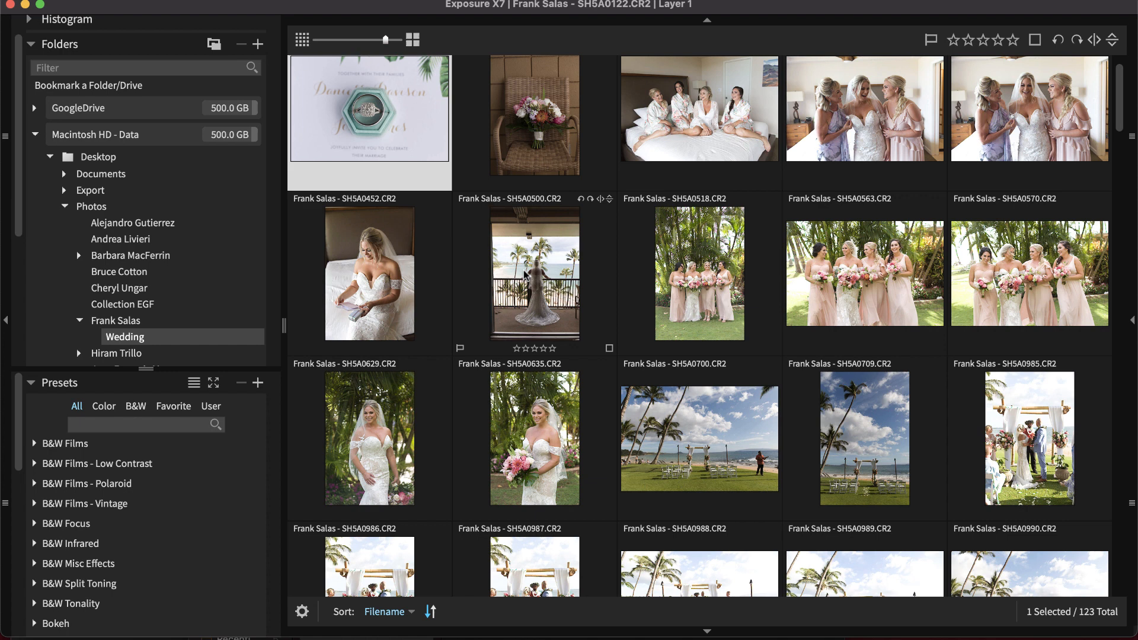
Build a selection from the bridesmaids shot SH5A0518 plus the two group photos and scroll down the grid.
left_click(699, 274)
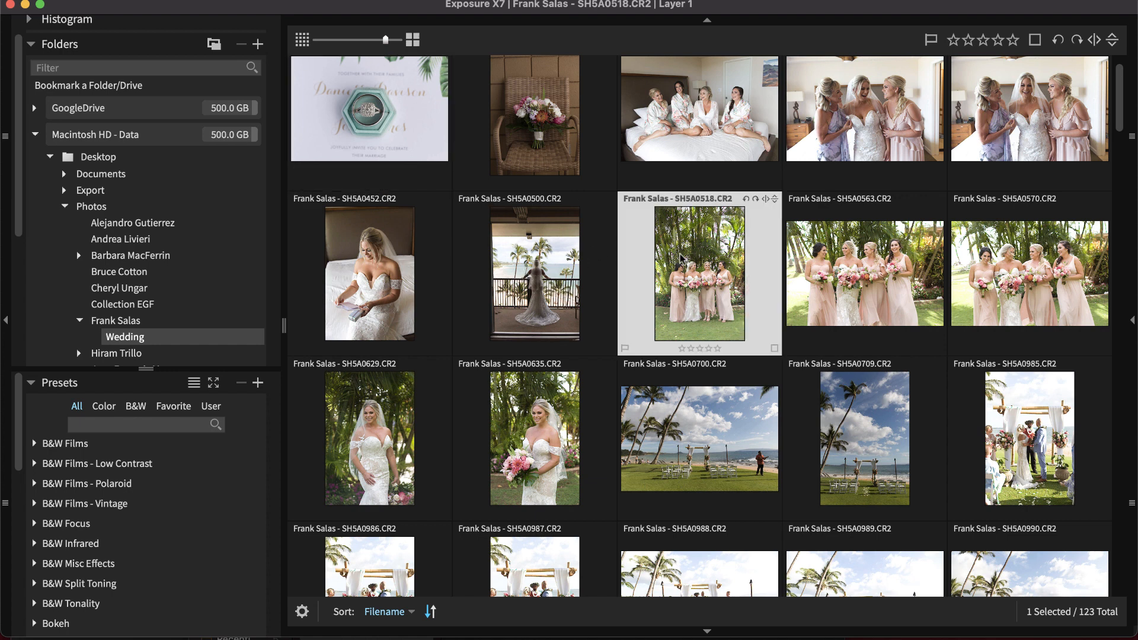
left_click(1029, 274)
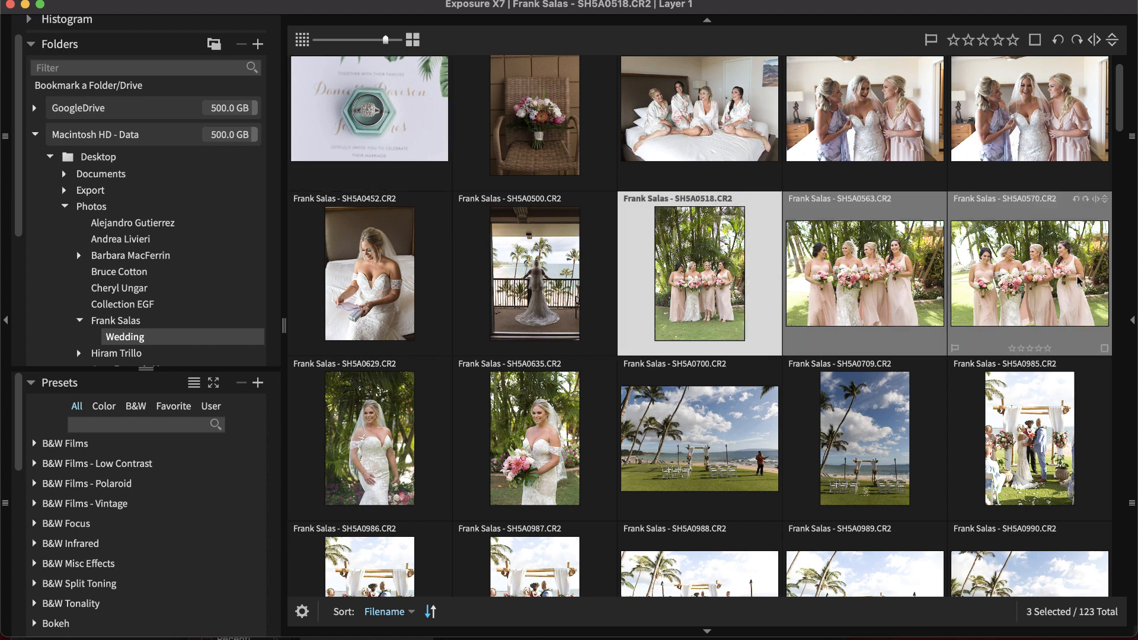
mouse_move(835, 455)
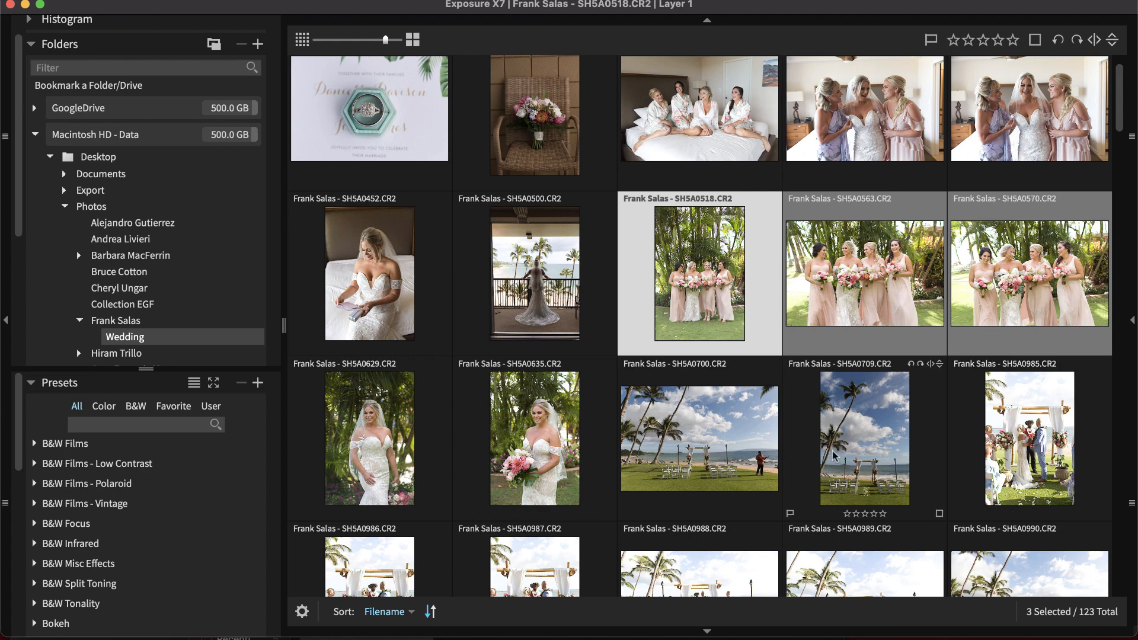
scroll("down", 3)
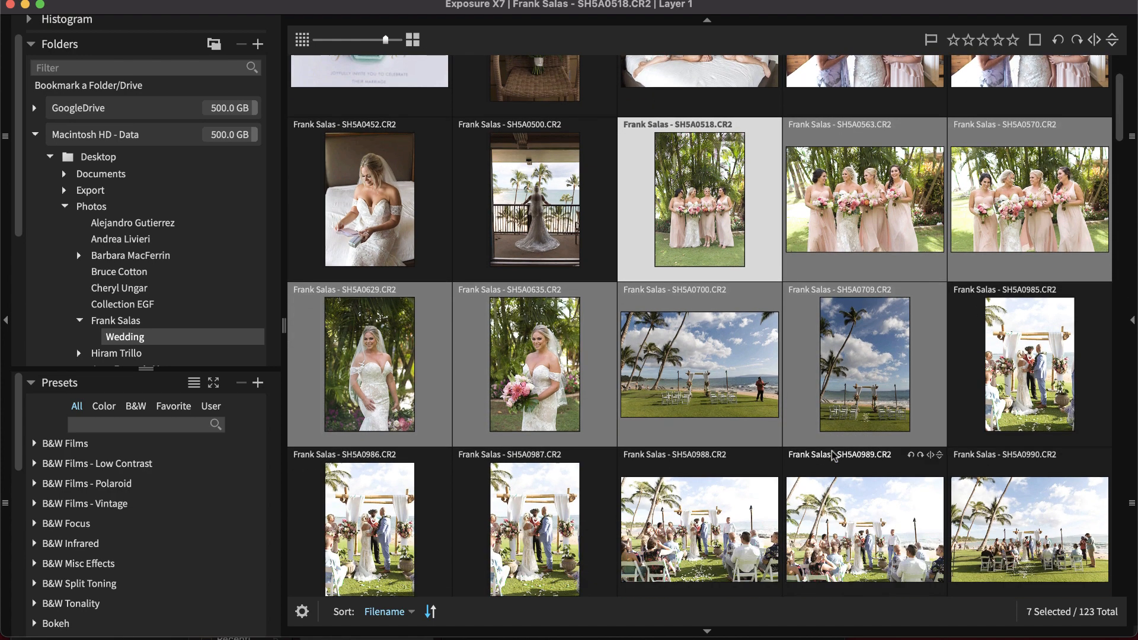
scroll("down", 3)
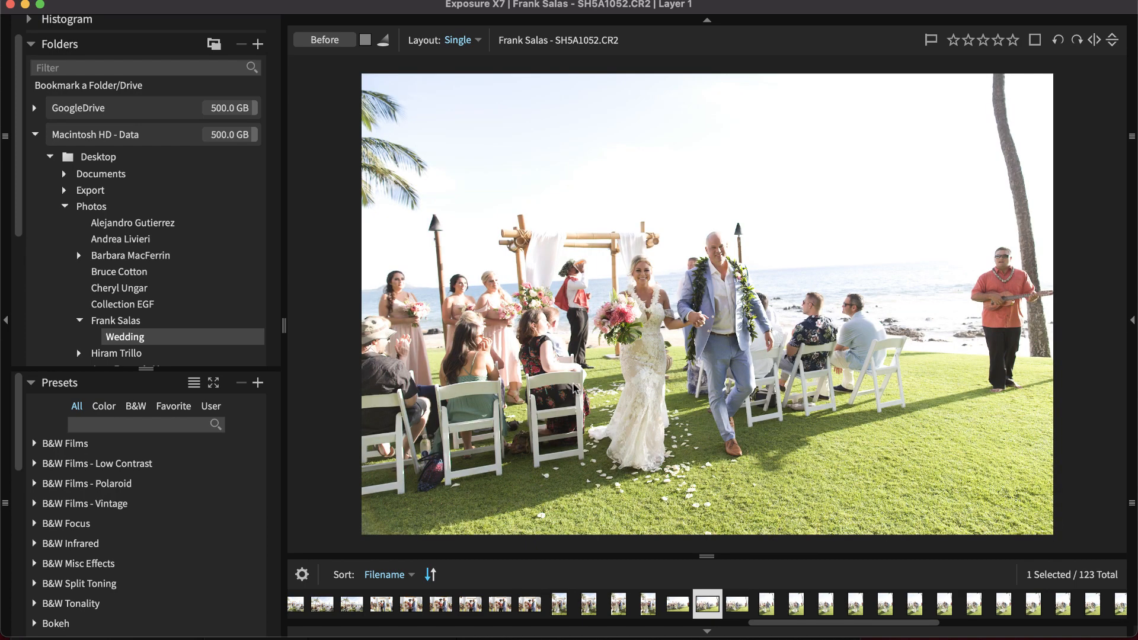
Apply the Kodak Panatomic-X look from B&W Films and bring up the photo's adjustment settings.
left_click(64, 444)
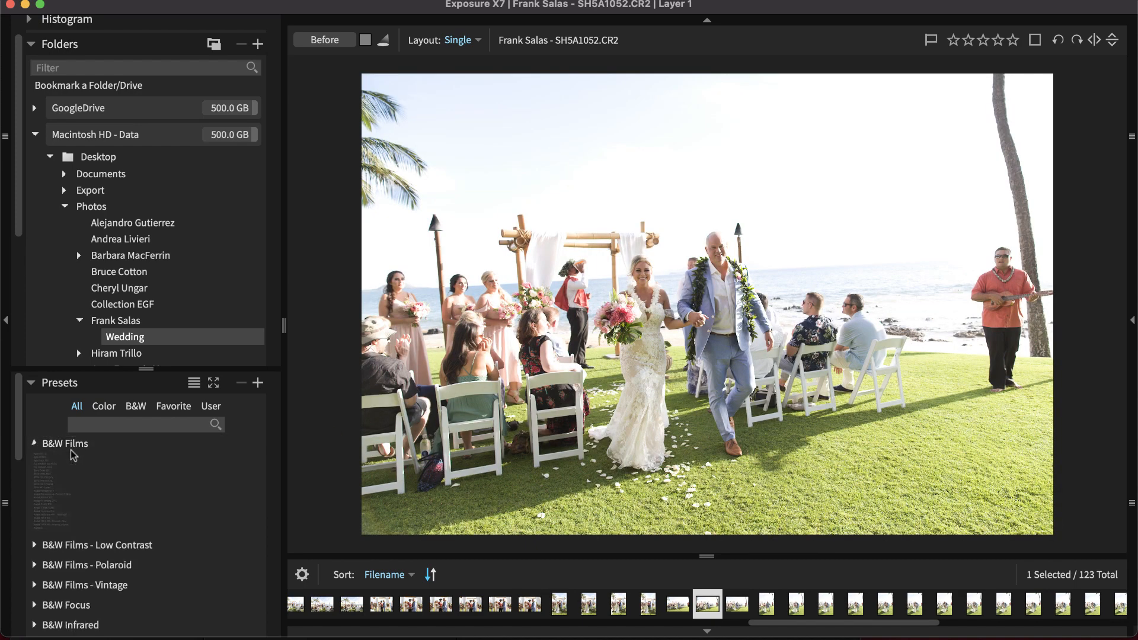
left_click(91, 600)
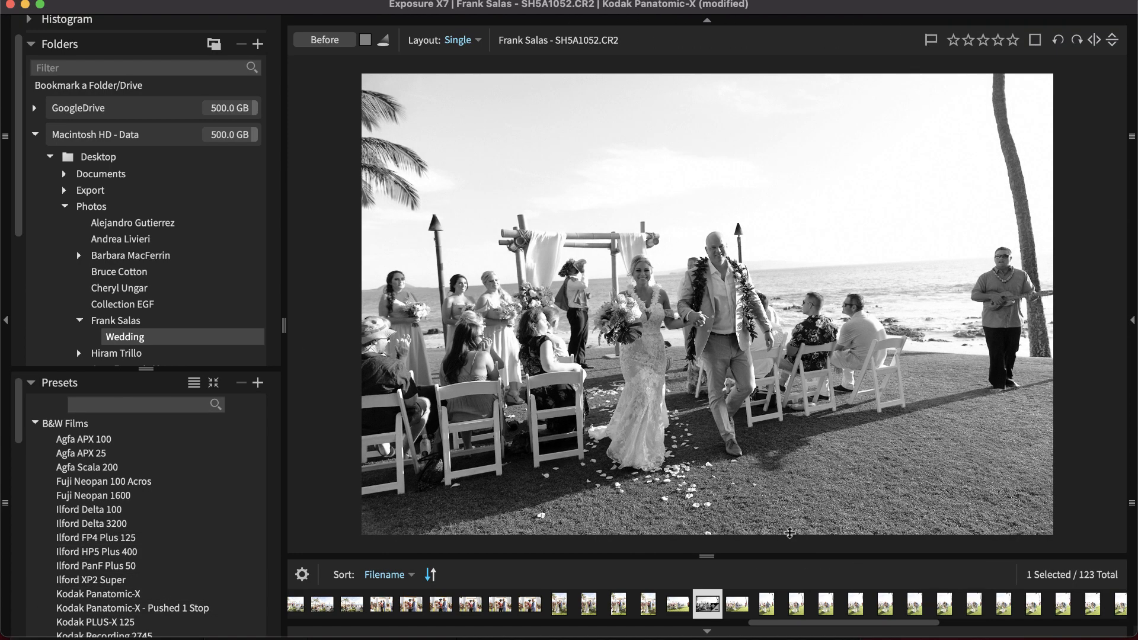
left_click(794, 604)
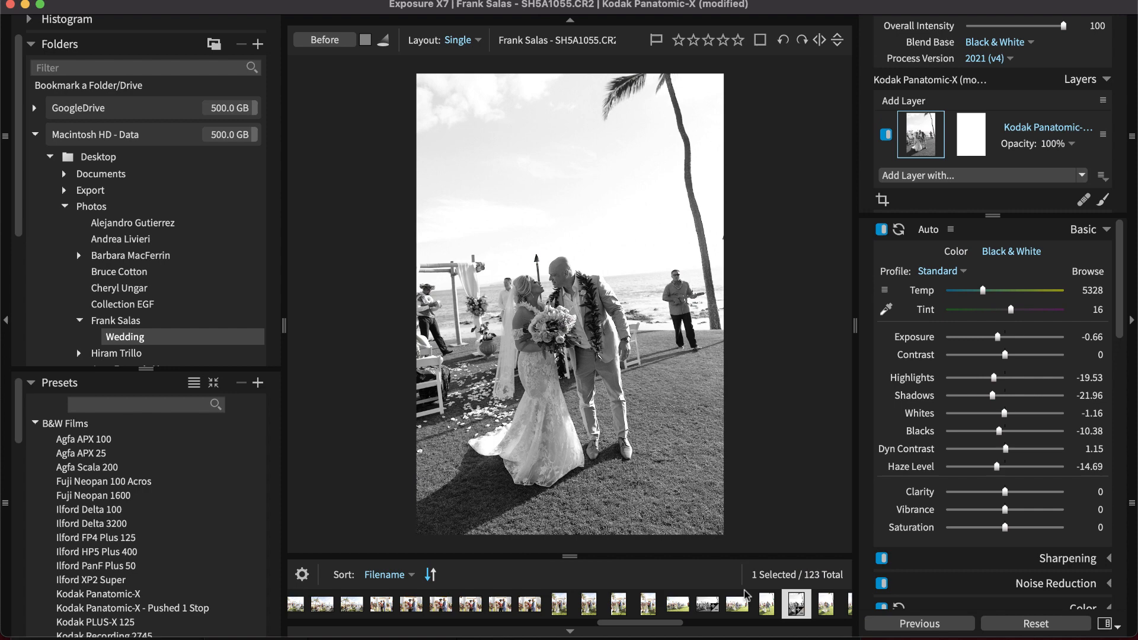
Select four more recessional photos to share the look and dismiss the multi-image editing notice.
scroll("right", 3)
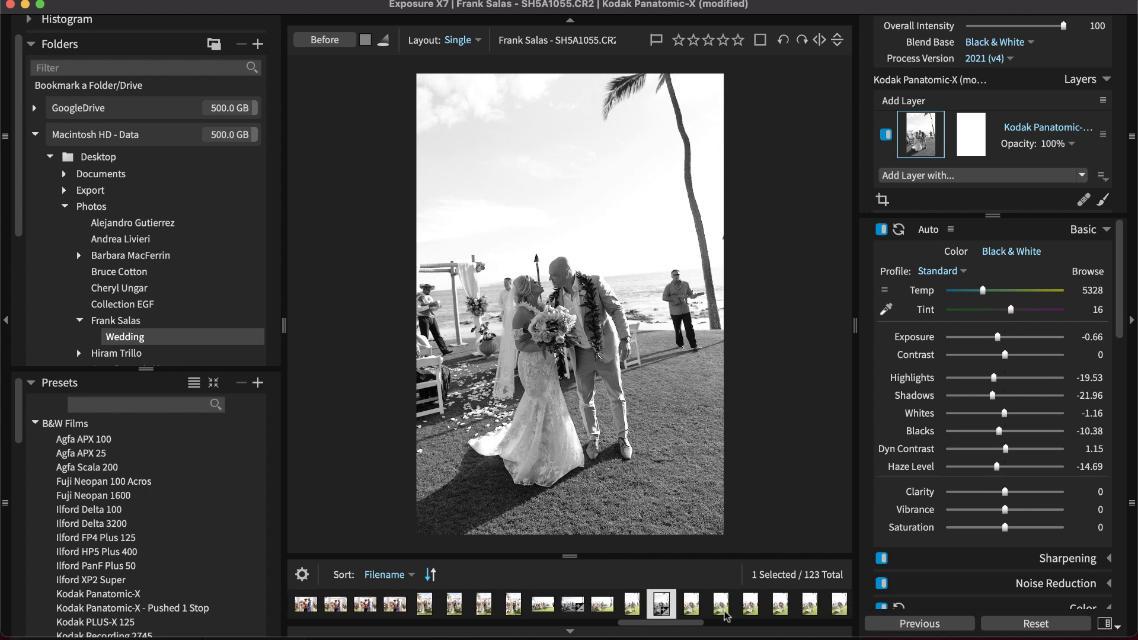
left_click(807, 603)
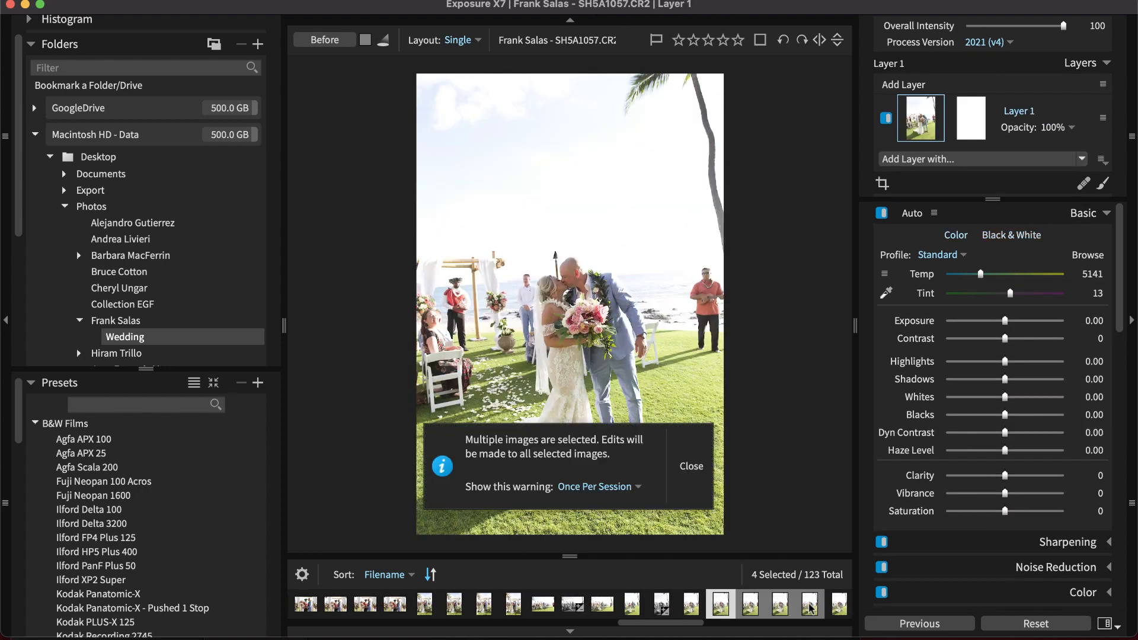
left_click(302, 39)
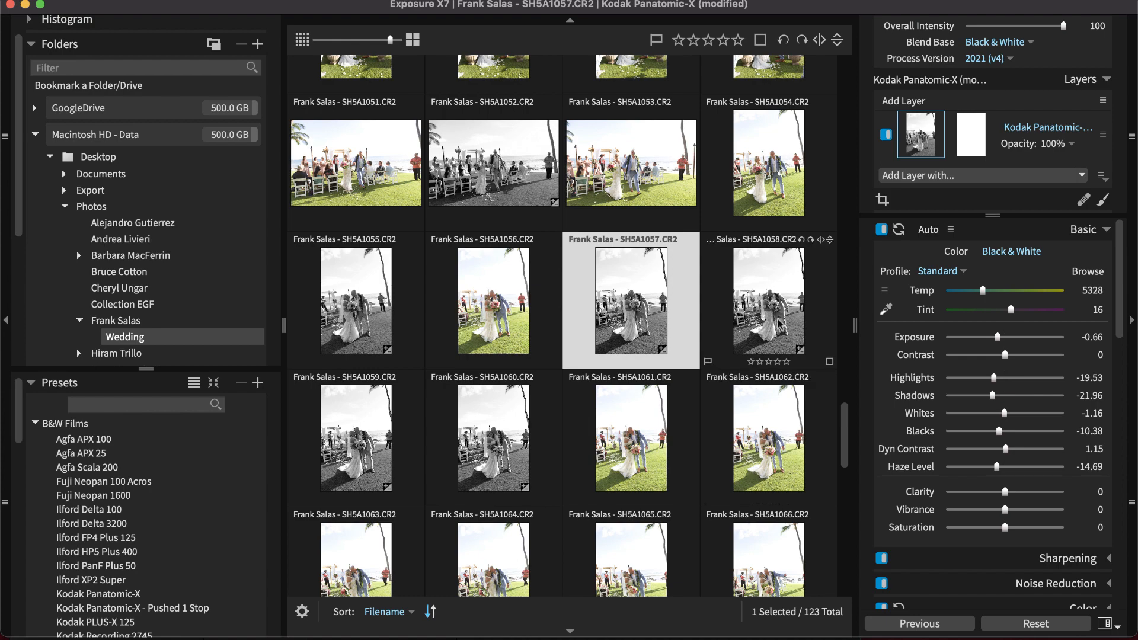
left_click(156, 8)
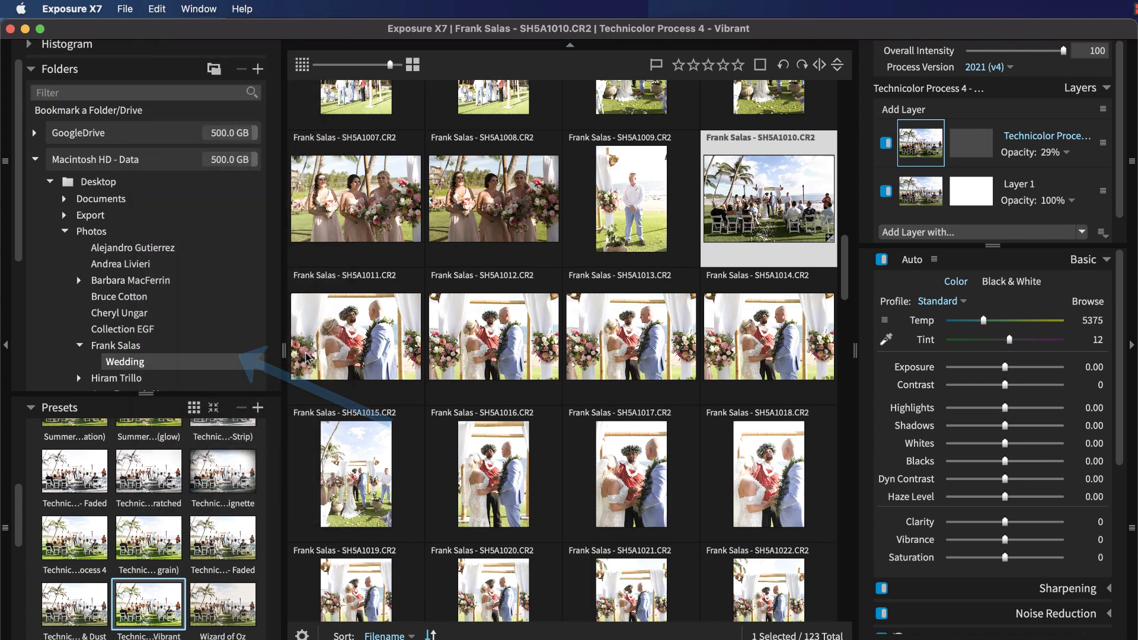
left_click(355, 335)
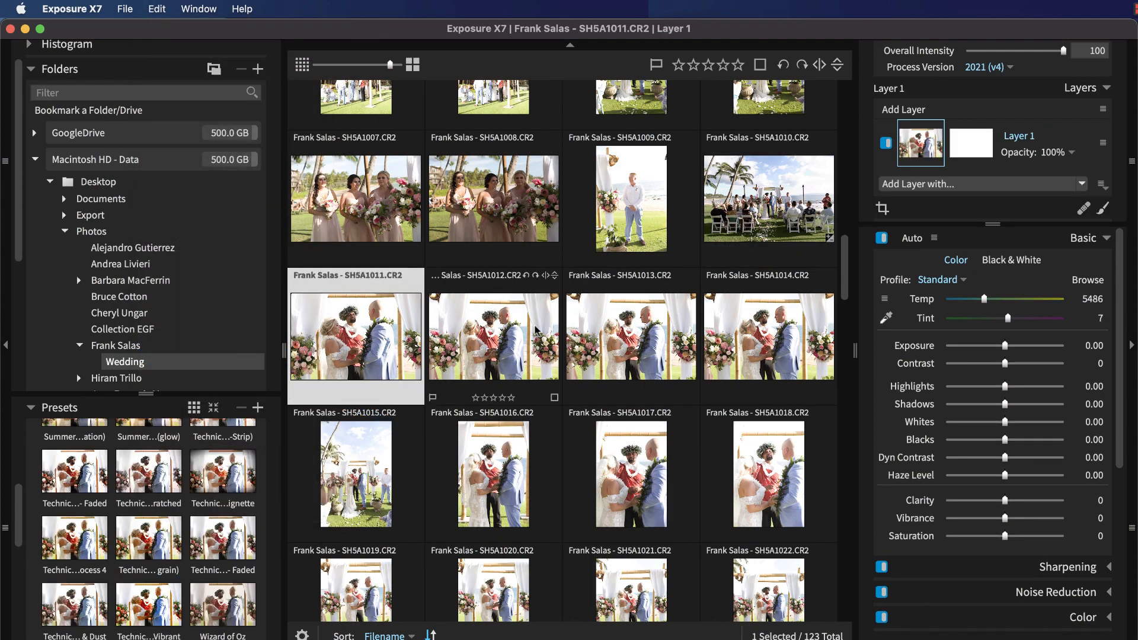
left_click(157, 8)
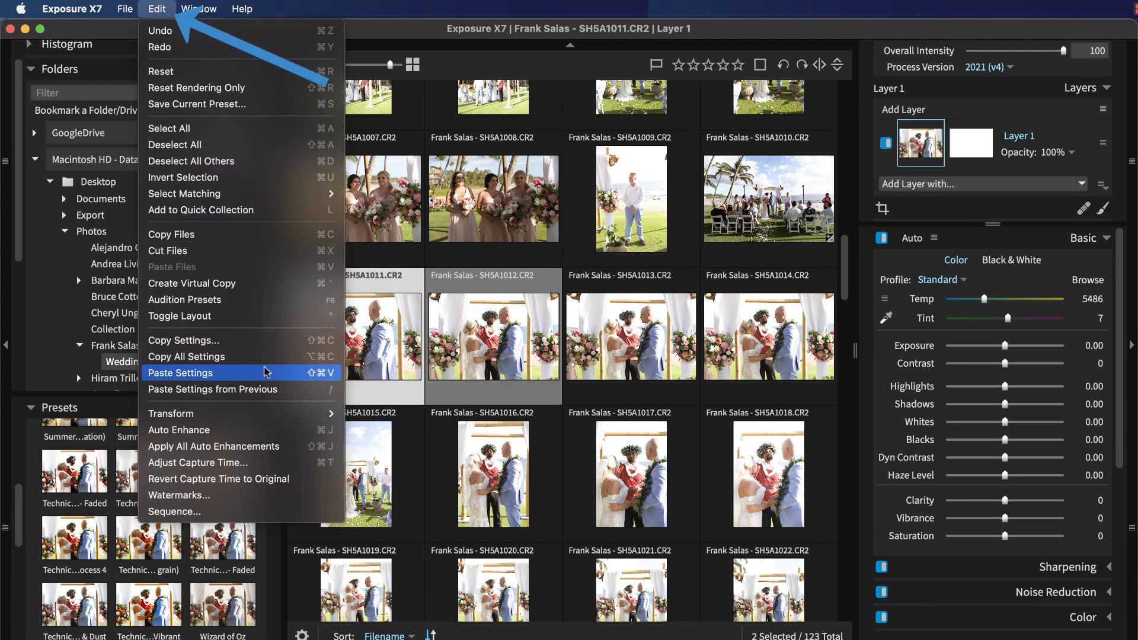
left_click(180, 372)
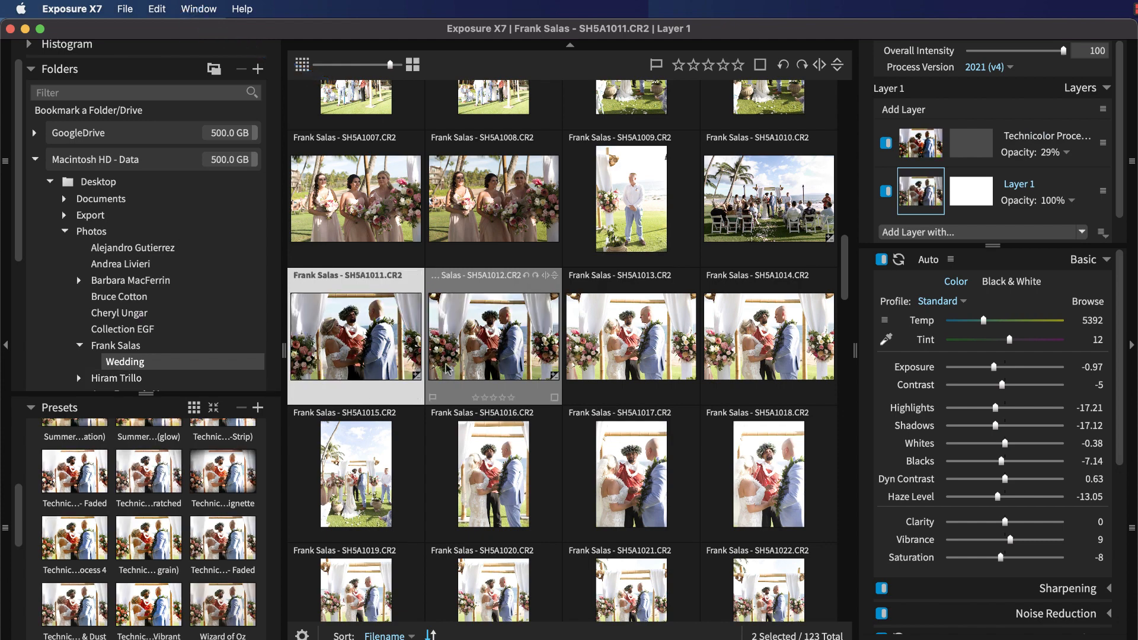
mouse_move(615, 362)
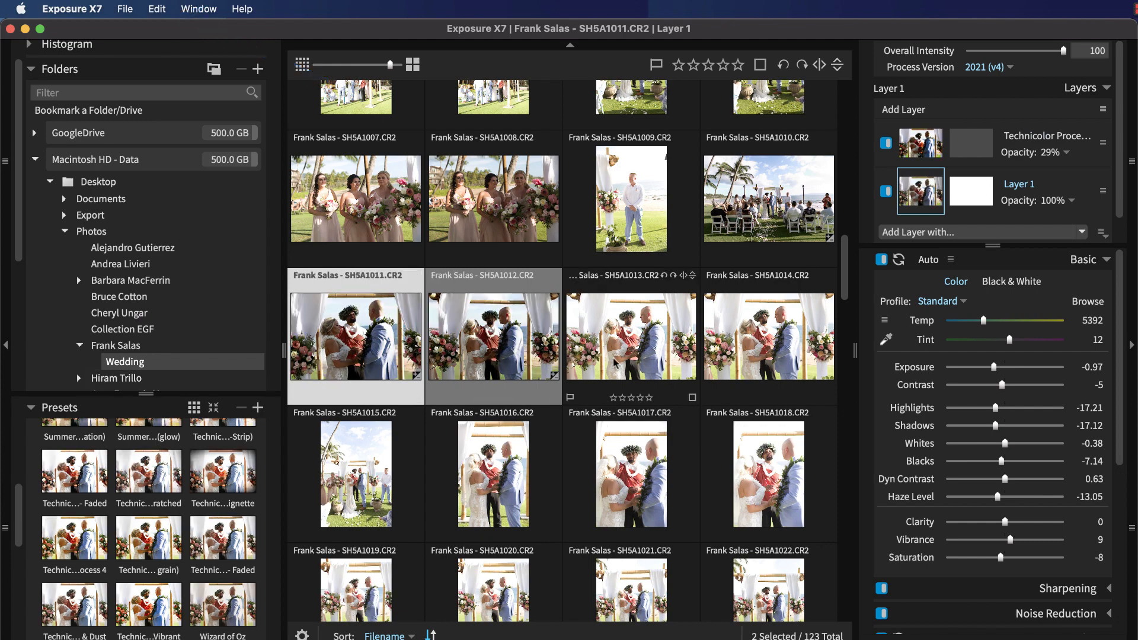
left_click(116, 345)
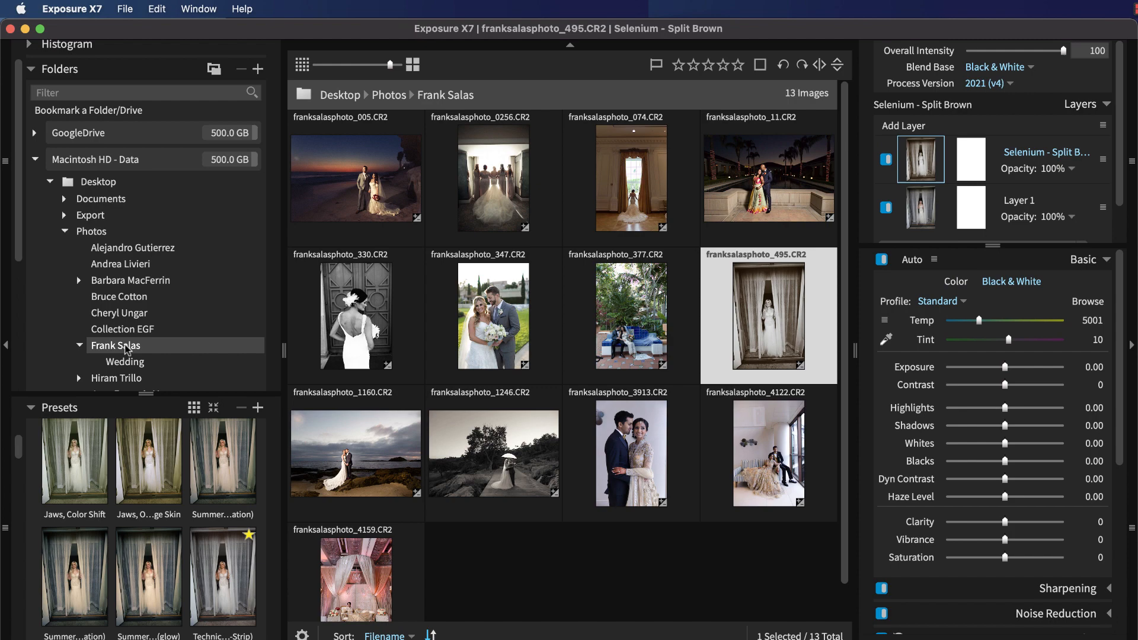
Apply the 600 - Faded Polaroid look to the sunset beach photo franksalasphoto_005.
left_click(157, 9)
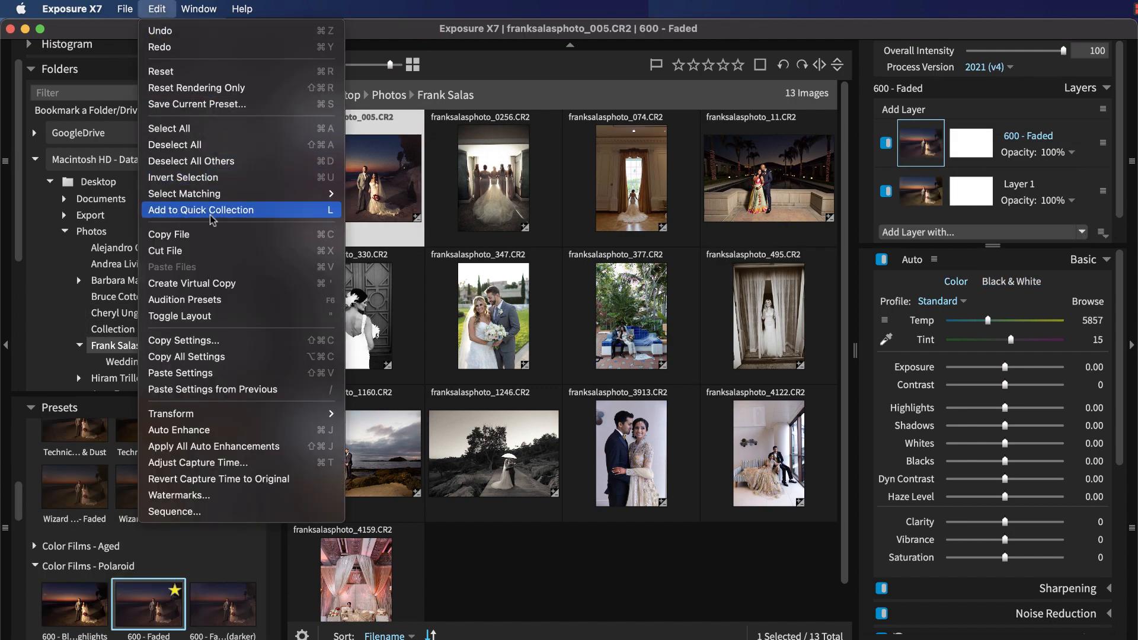
left_click(125, 362)
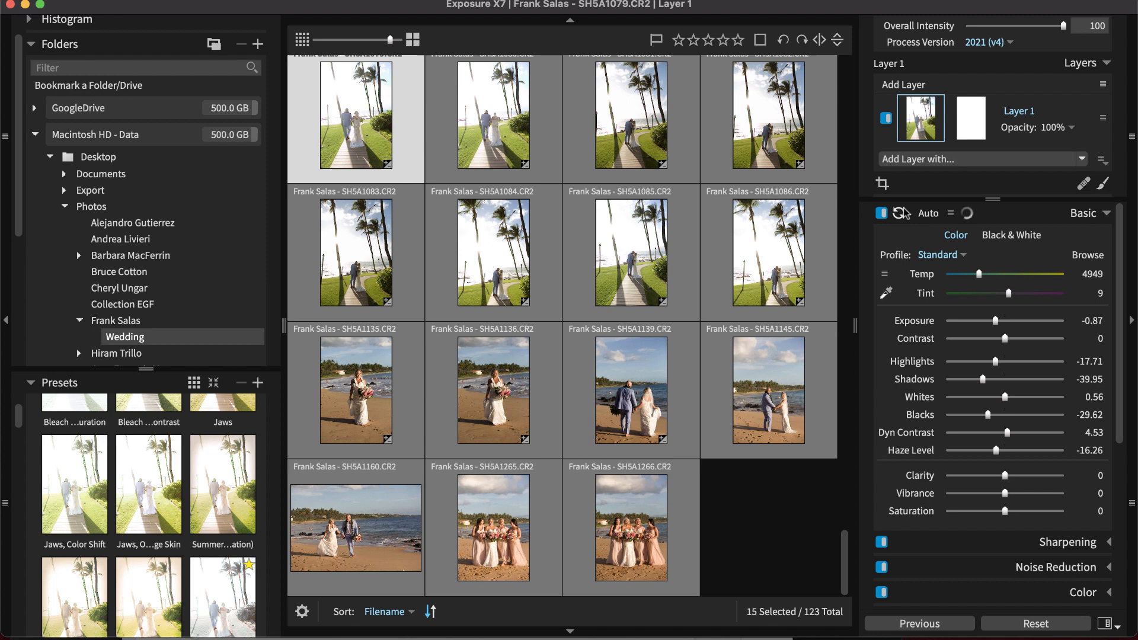
mouse_move(588, 338)
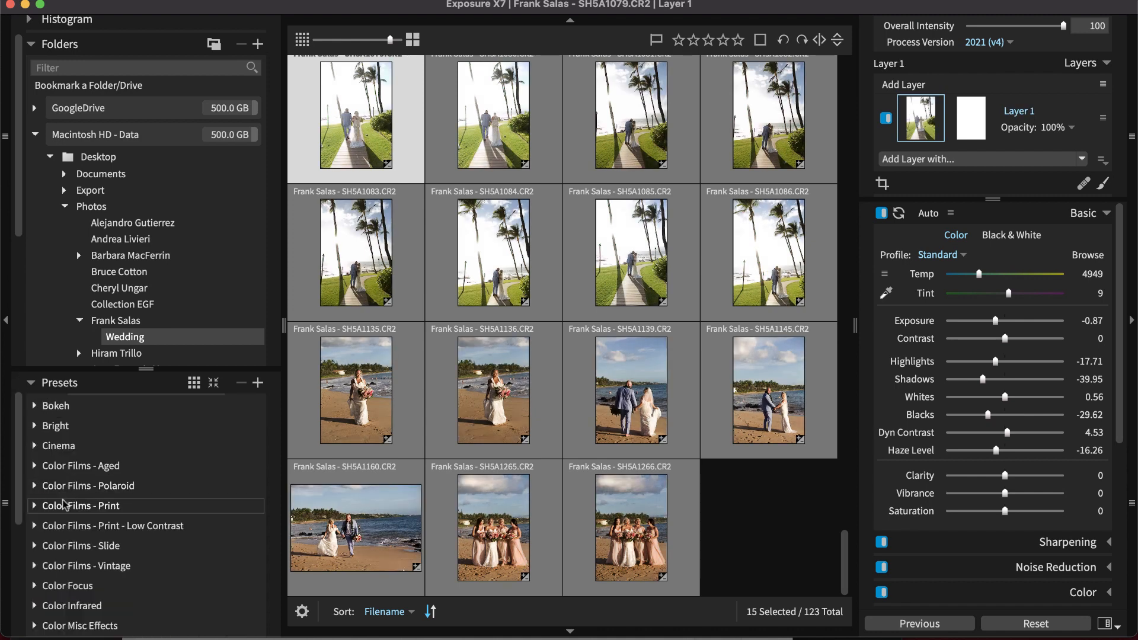
Apply Kodak Portra 160NC from Color Films - Print, then auto-correct tones for the walkway and beach photo groups.
right_click(149, 461)
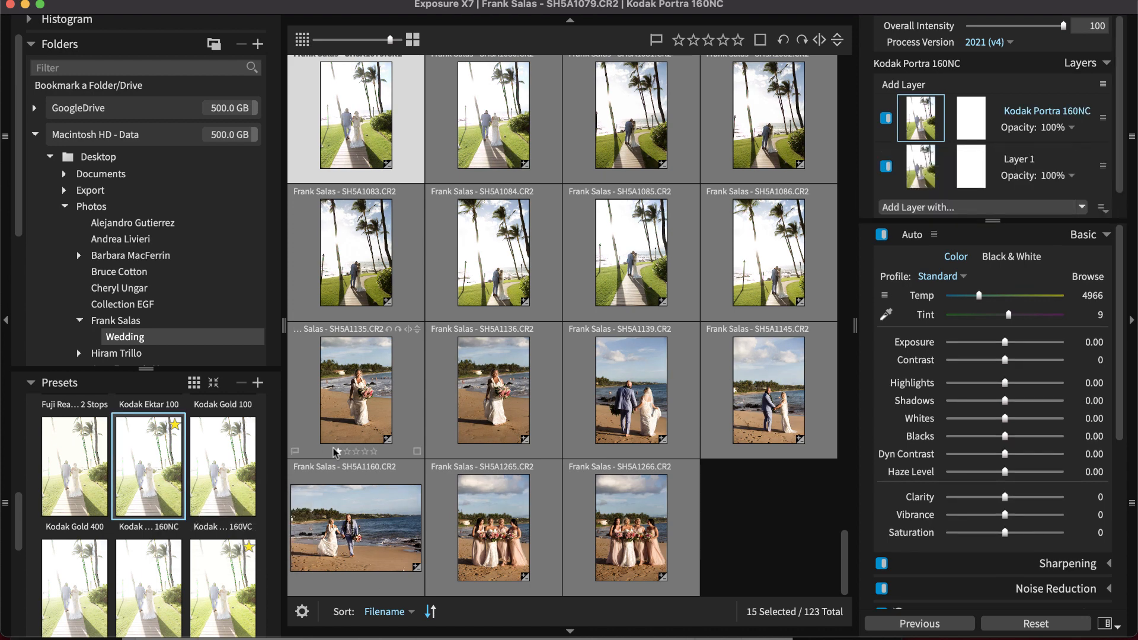
left_click(629, 131)
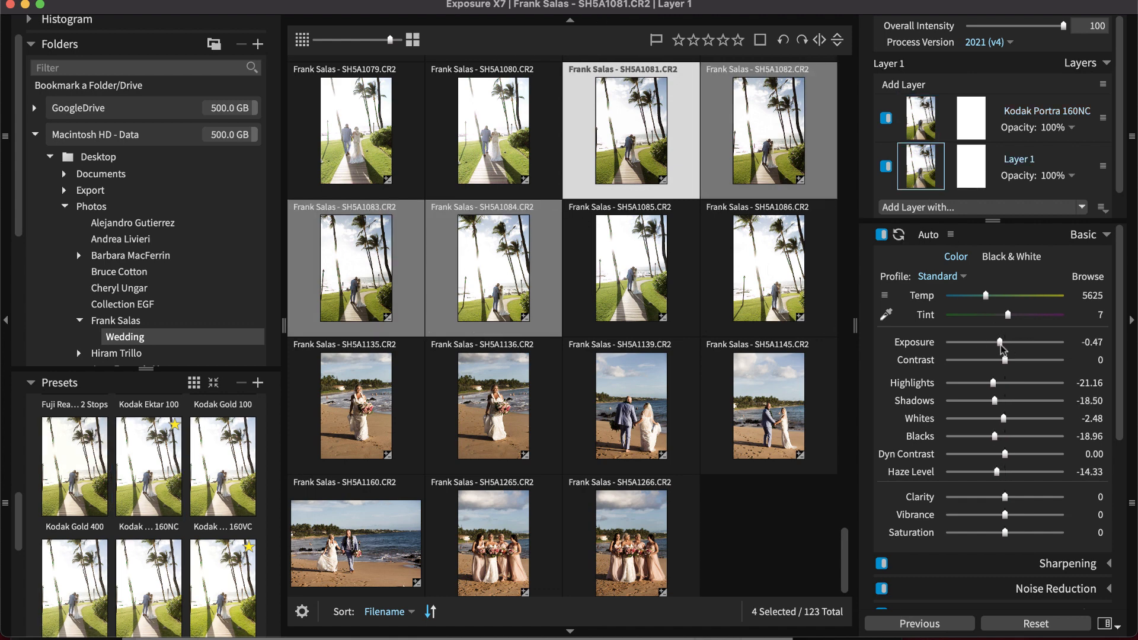
left_click(630, 267)
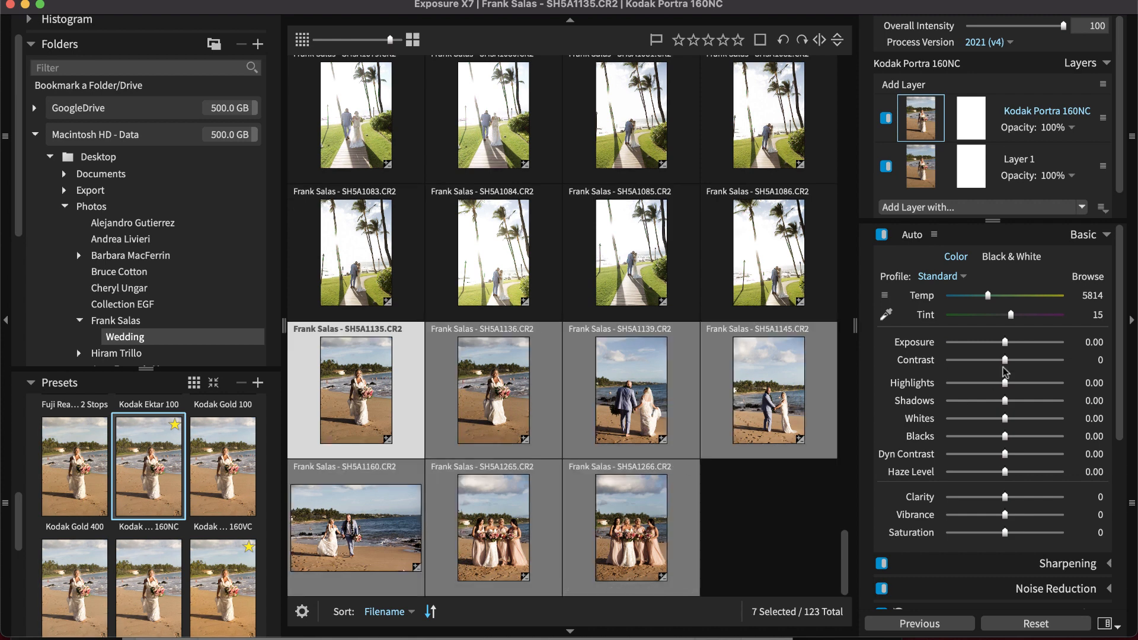
left_click(918, 166)
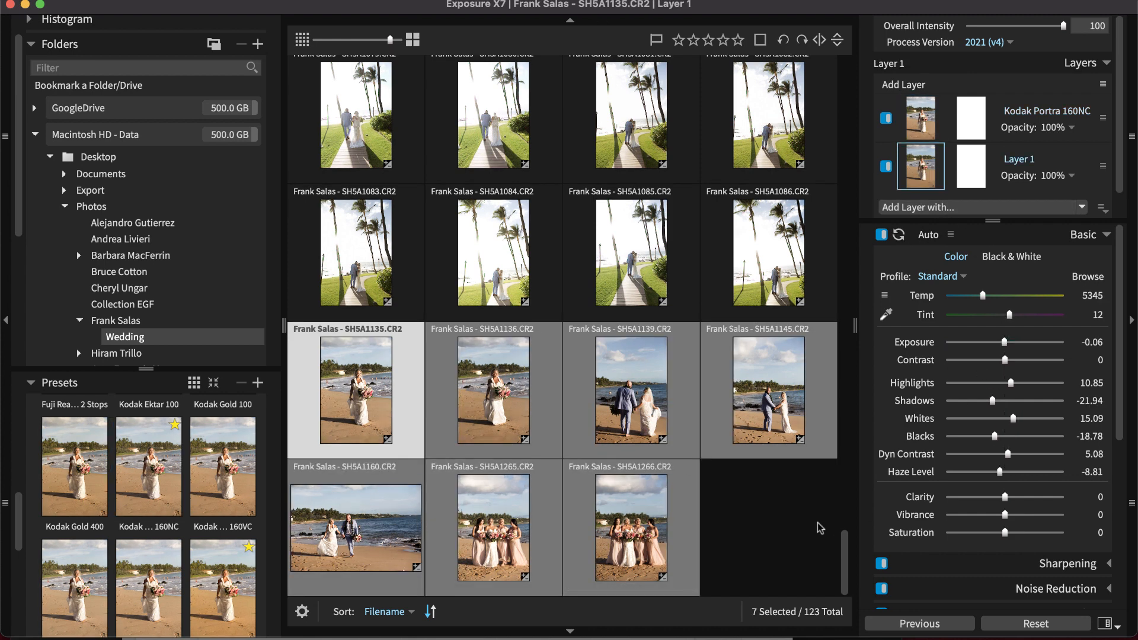